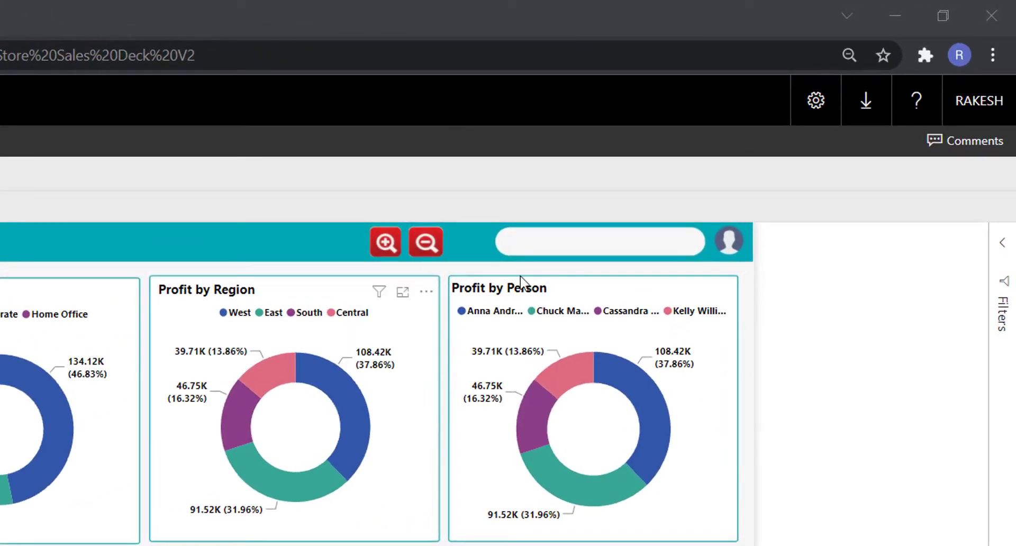
{"action": "mouse_move", "coordinate": [385, 259]}
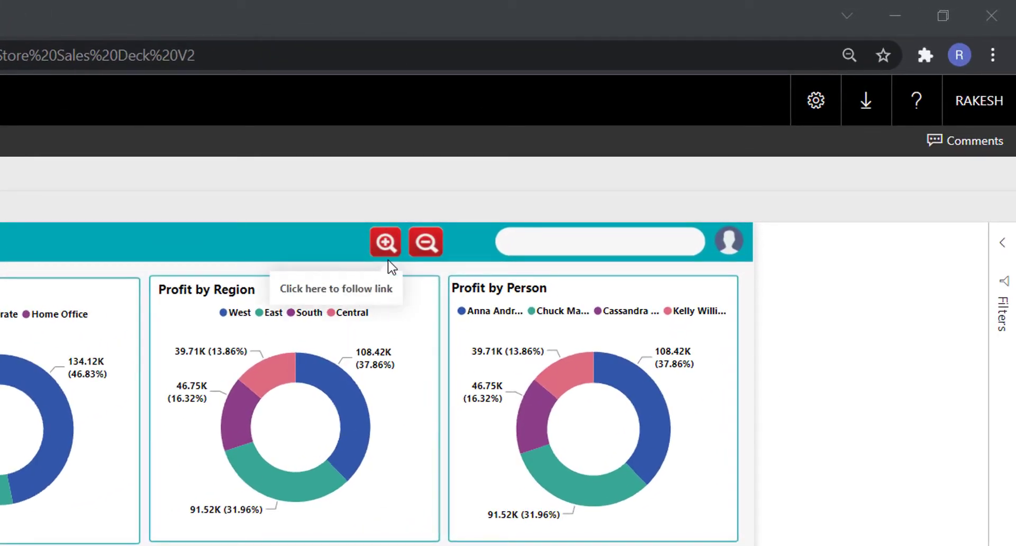
{"action": "mouse_move", "coordinate": [428, 268]}
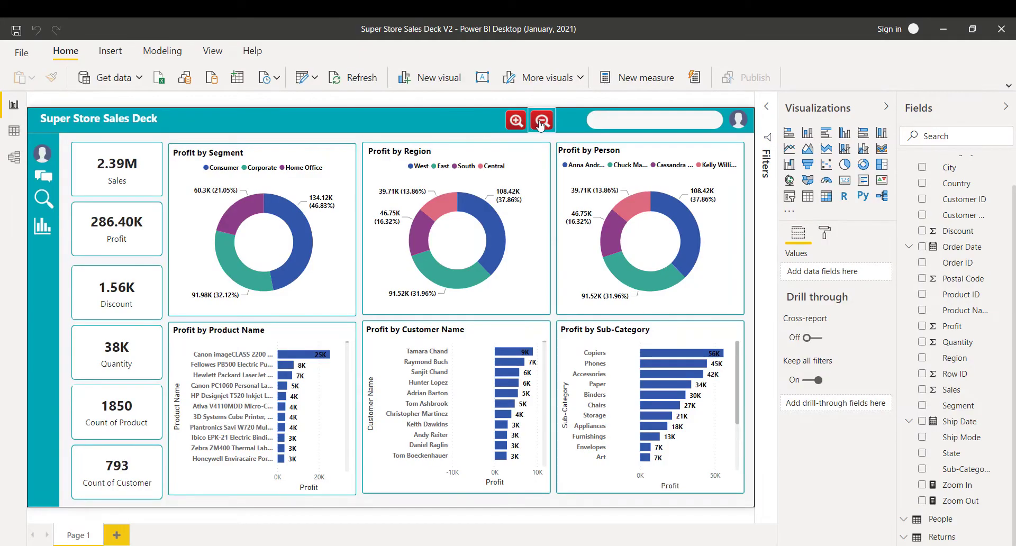
Select the zoom-in image and show its Action settings with Web URL as the type
{"action": "left_click", "coordinate": [515, 120]}
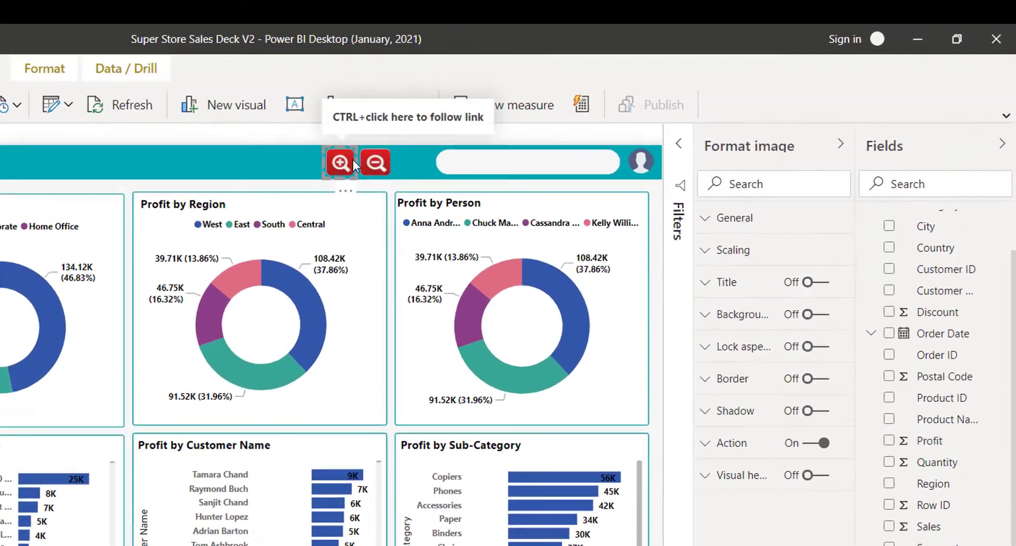
{"action": "left_click", "coordinate": [339, 162]}
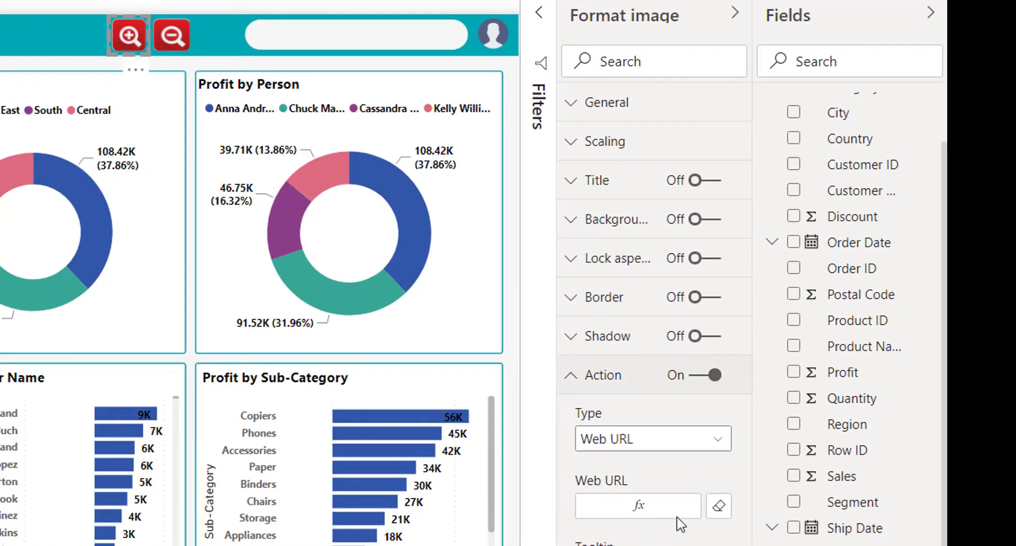
{"action": "left_click", "coordinate": [638, 506]}
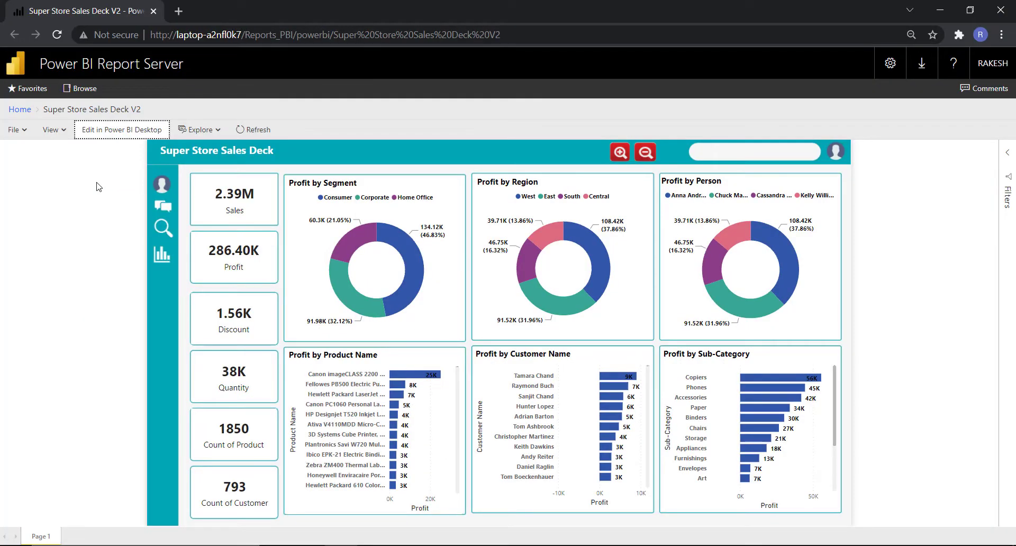
{"action": "mouse_move", "coordinate": [445, 3]}
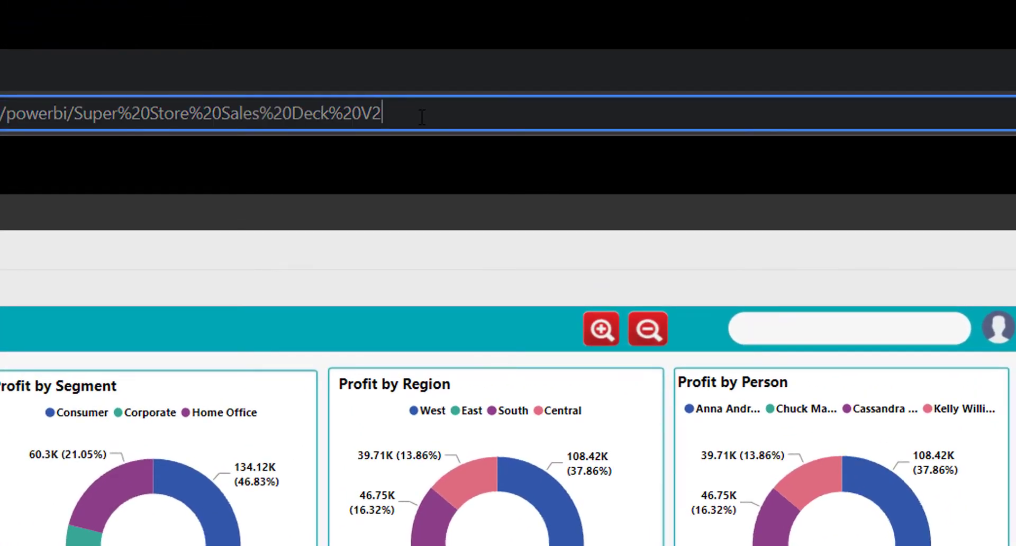
Append '?rs:embed=true' to the report URL to reload it in embedded view
{"action": "type", "text": "?rs:embed=true"}
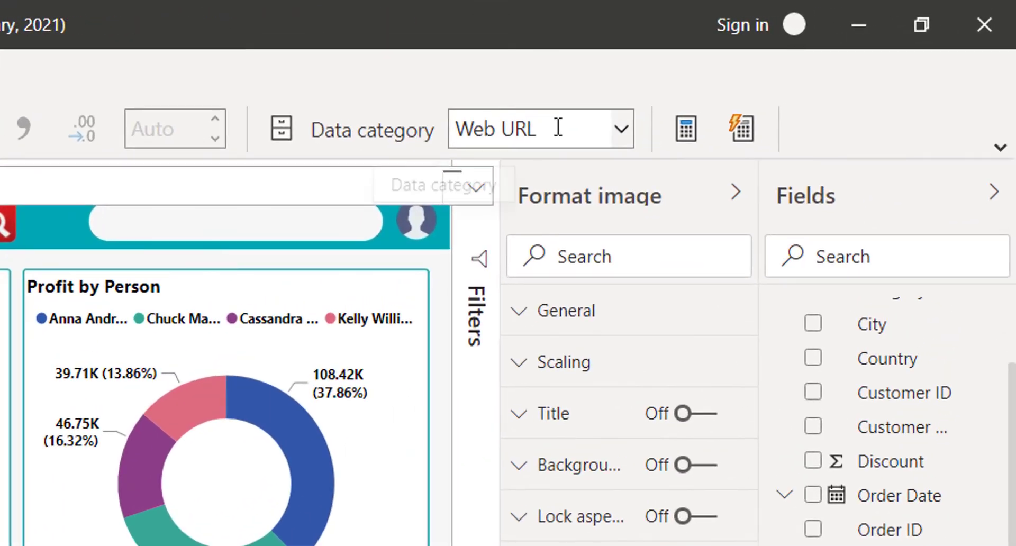
Show the Data category choices for the zoom measure, currently Web URL
{"action": "left_click", "coordinate": [619, 128]}
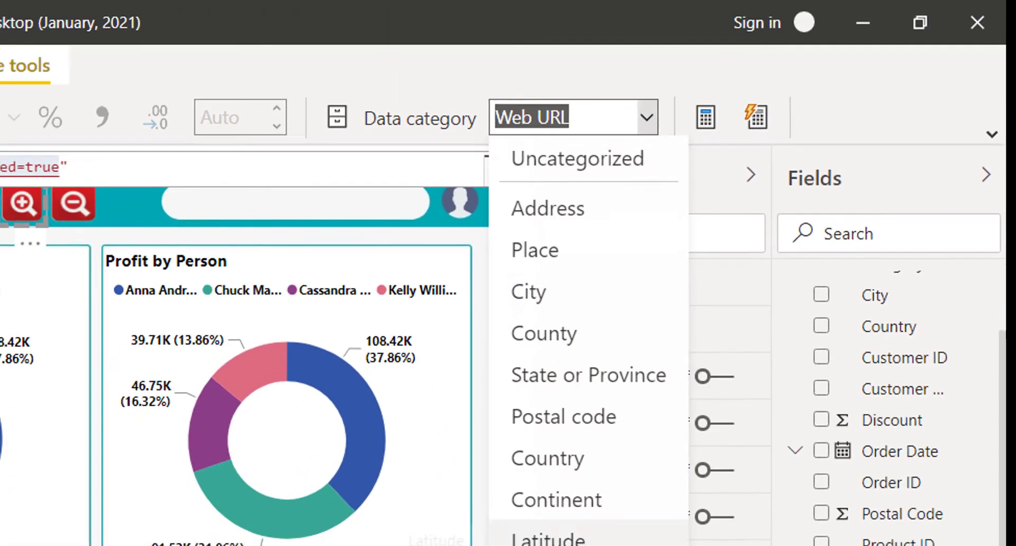